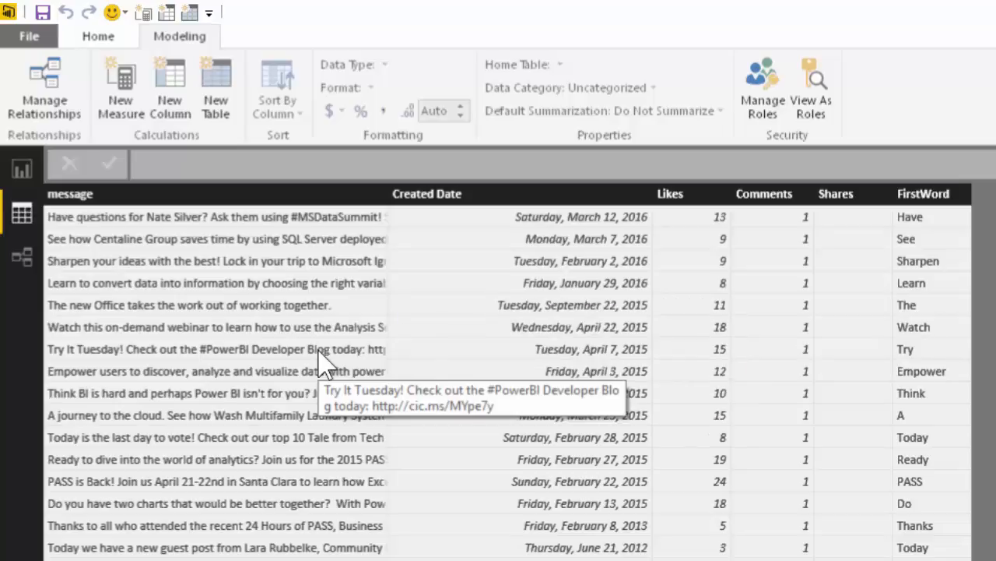
pyautogui.moveTo(900, 226)
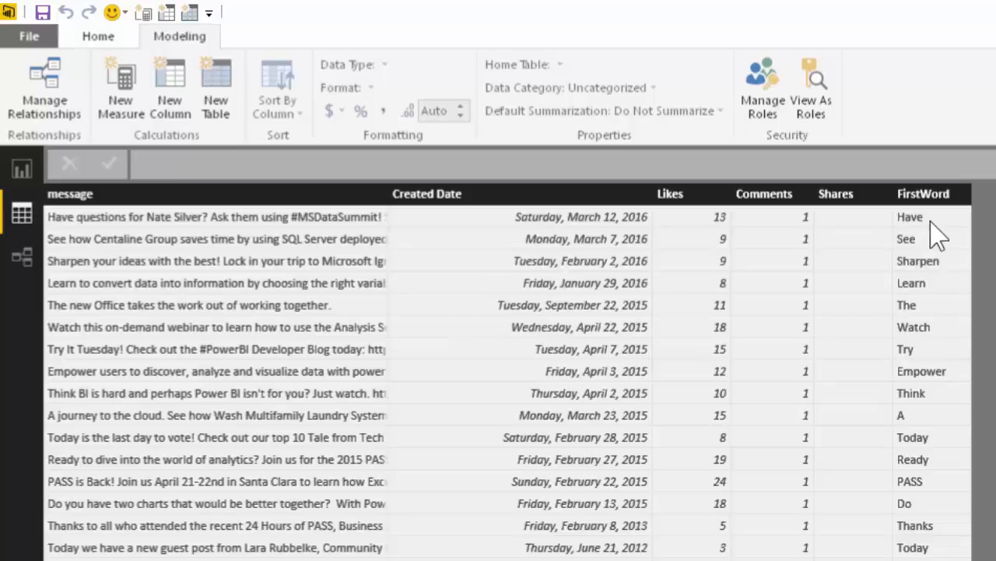
pyautogui.moveTo(75, 234)
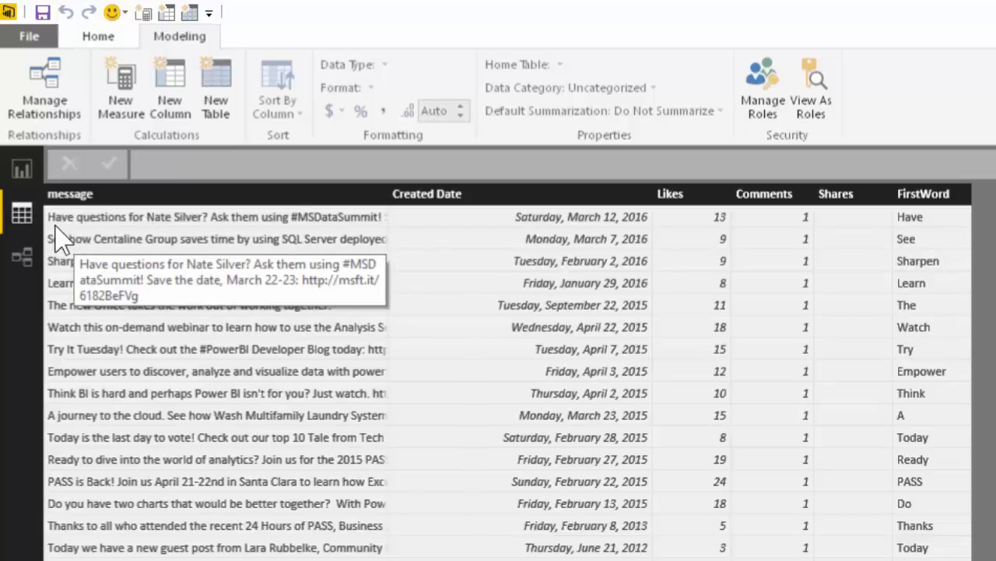
pyautogui.moveTo(942, 210)
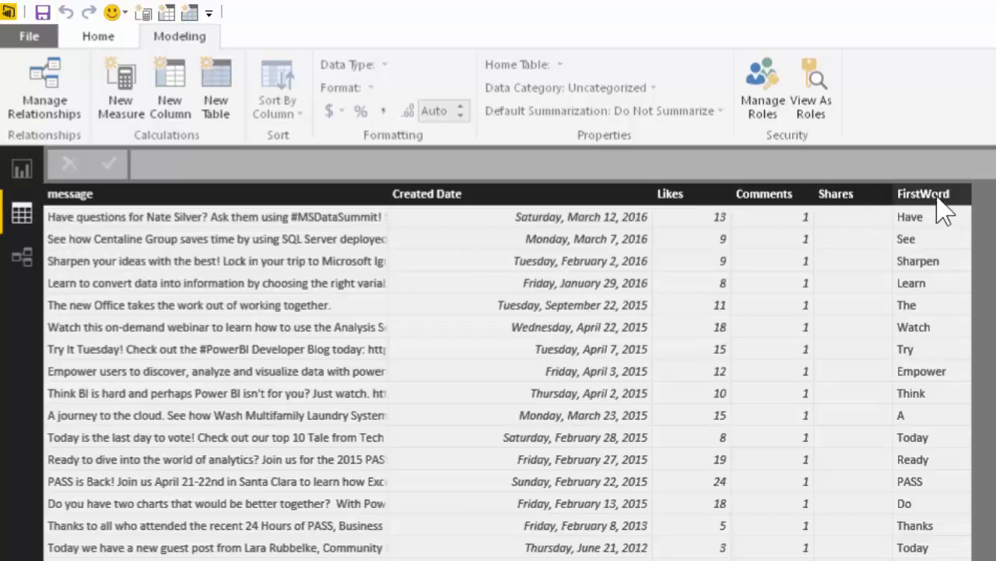
# - Display the FirstWord column's DAX formula using LEFT and IFERROR(FIND) on each message
pyautogui.click(923, 193)
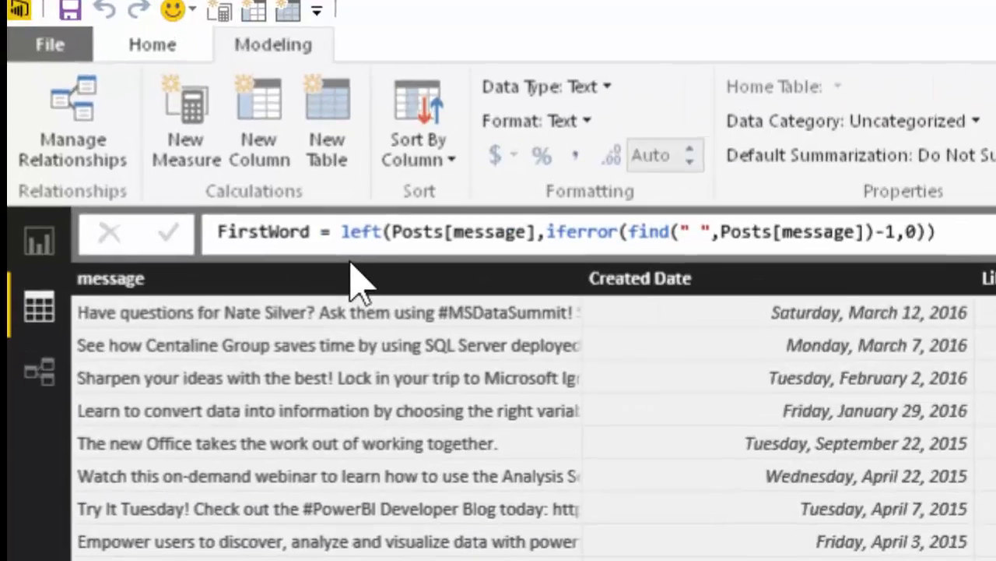
pyautogui.moveTo(143, 343)
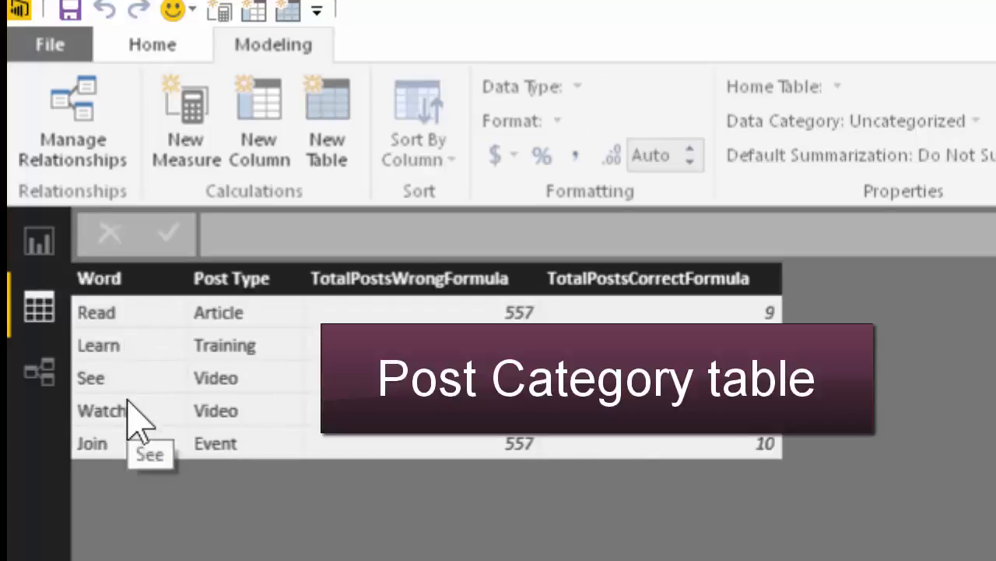
pyautogui.moveTo(293, 346)
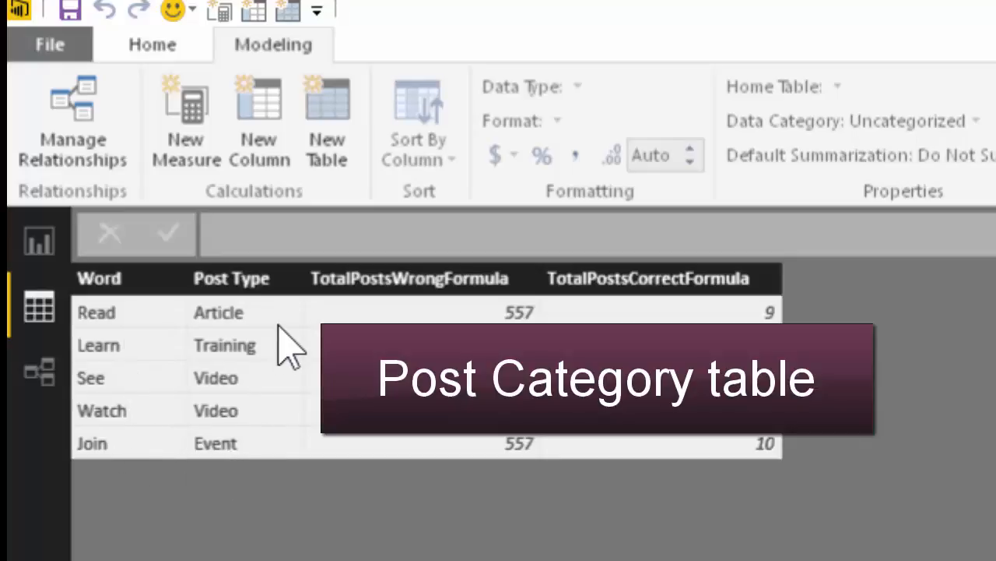
pyautogui.moveTo(292, 343)
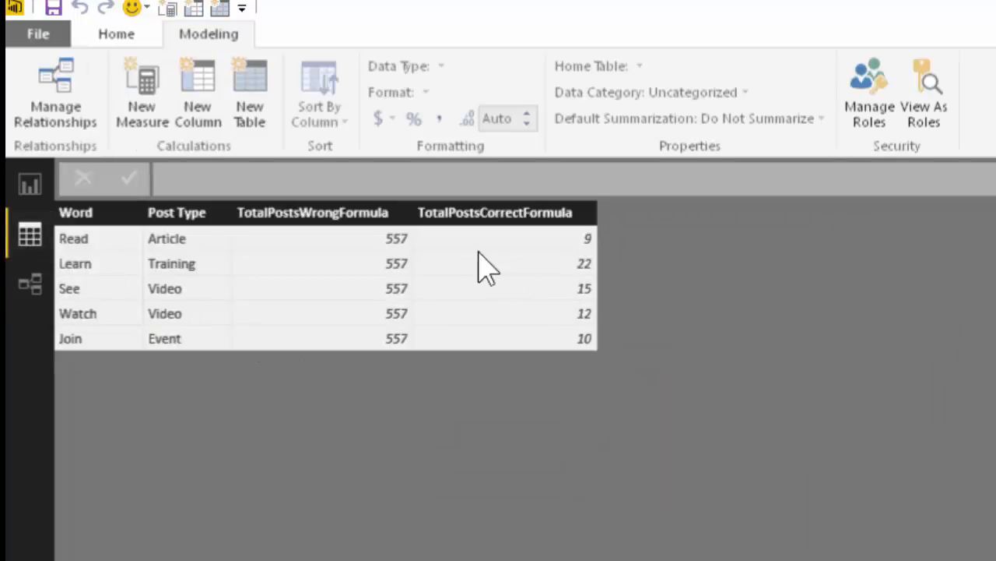
pyautogui.moveTo(549, 272)
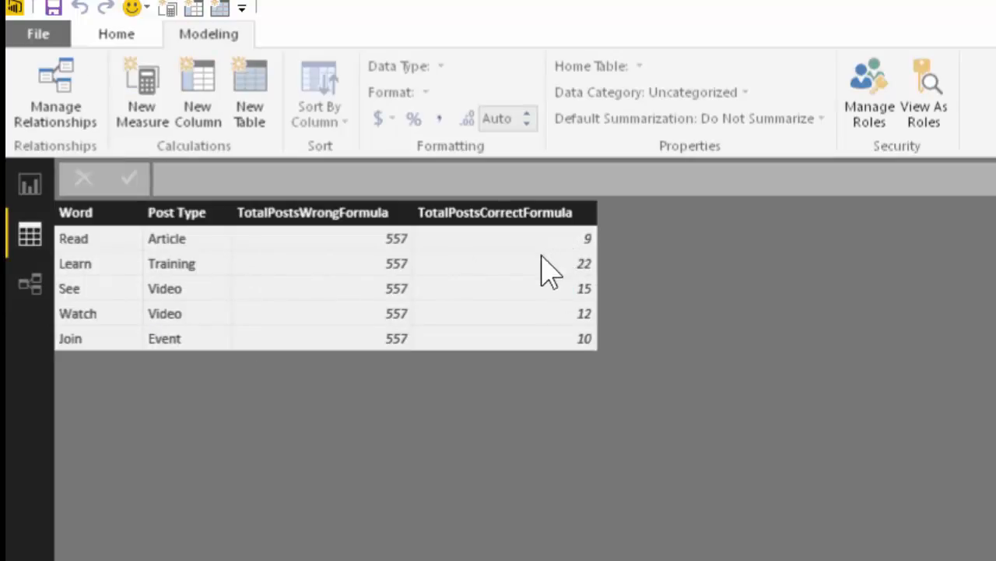
pyautogui.moveTo(206, 312)
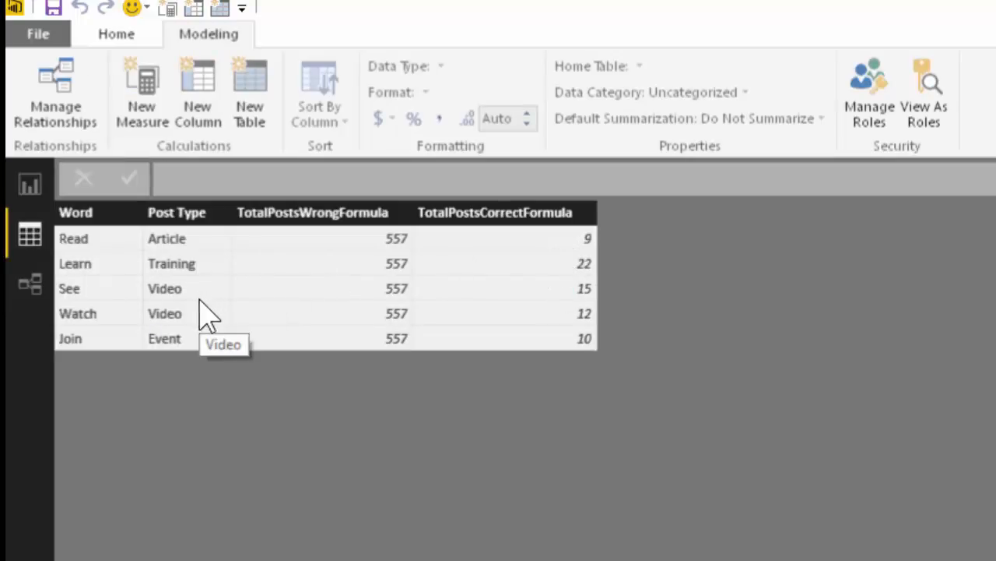
pyautogui.moveTo(211, 342)
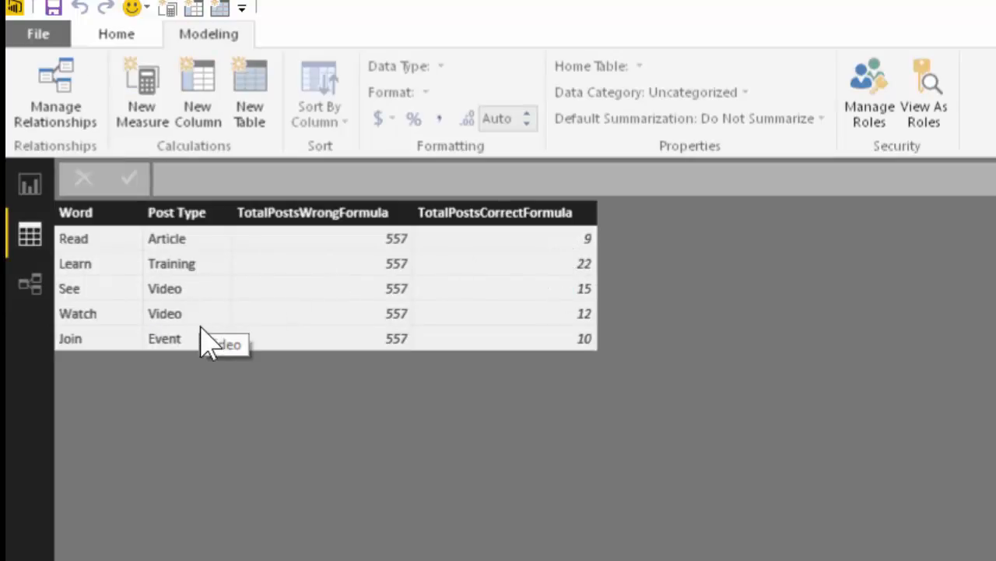
# - Display the COUNTA-based TotalPostsWrongFormula that returns 557 on every category row
pyautogui.click(312, 211)
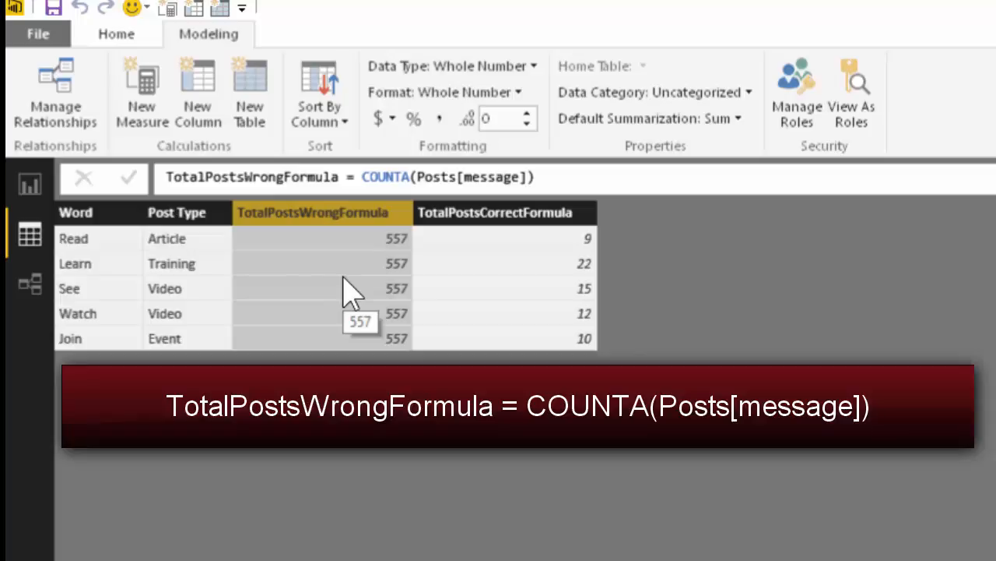
pyautogui.moveTo(137, 236)
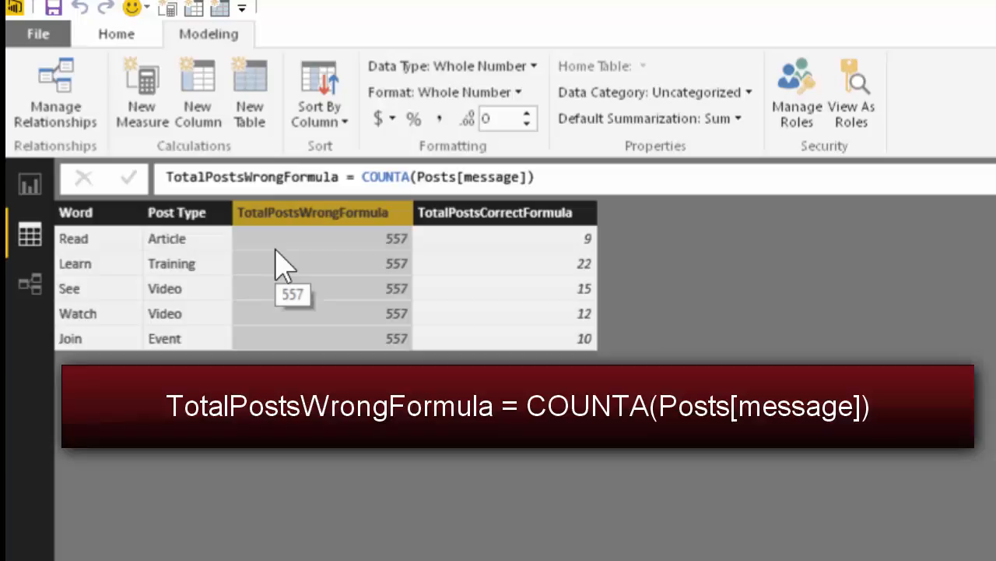
pyautogui.moveTo(302, 271)
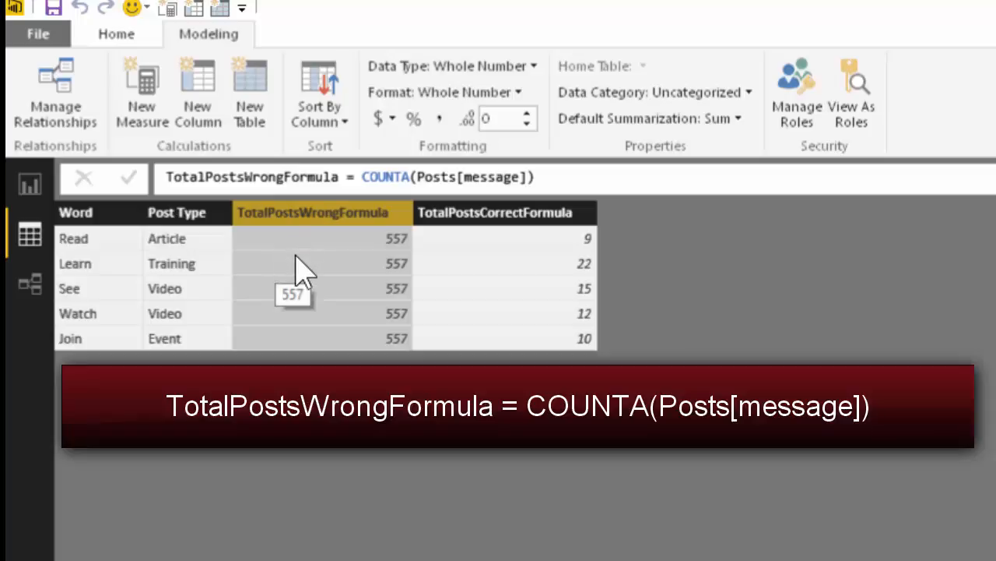
pyautogui.moveTo(303, 272)
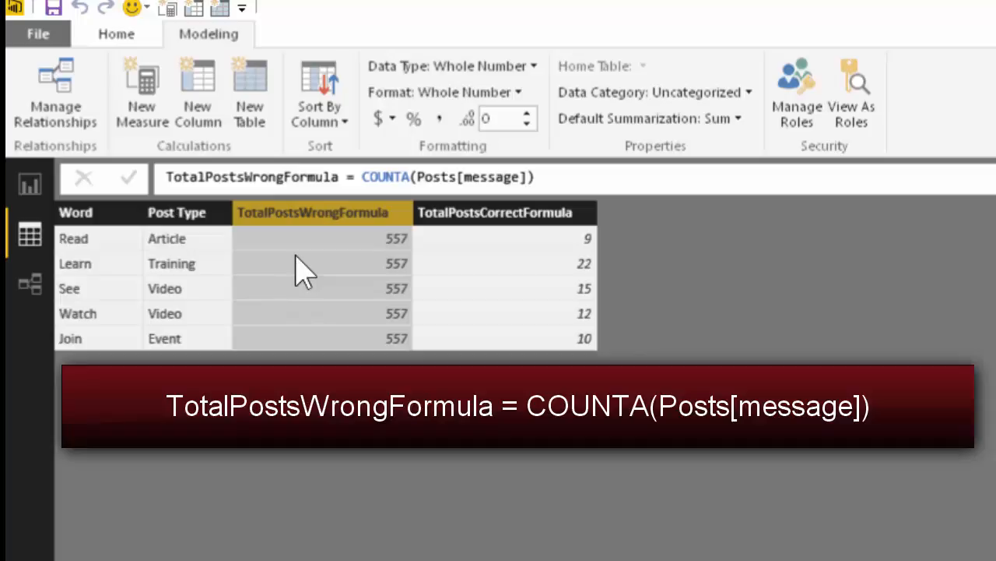
pyautogui.moveTo(312, 257)
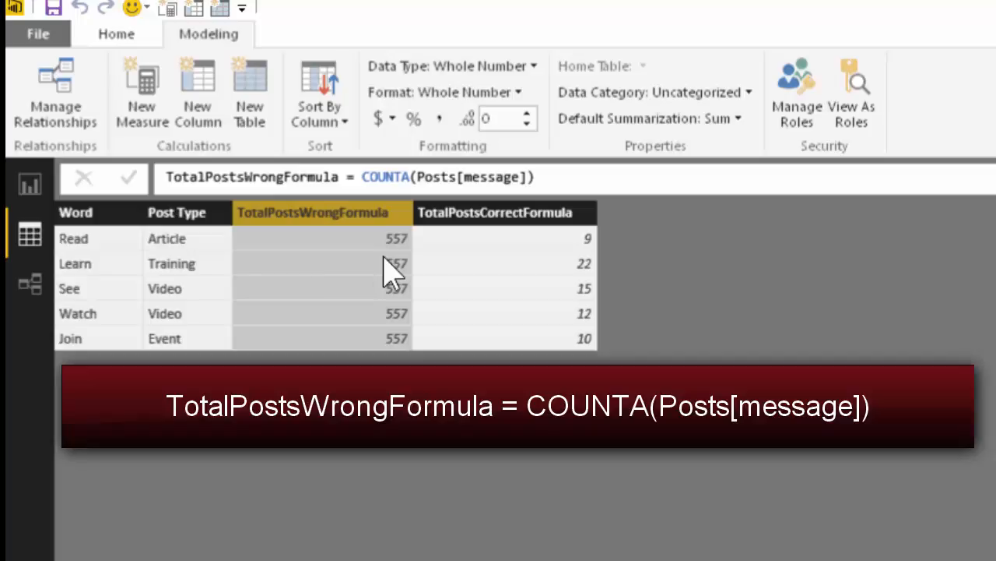
pyautogui.click(387, 177)
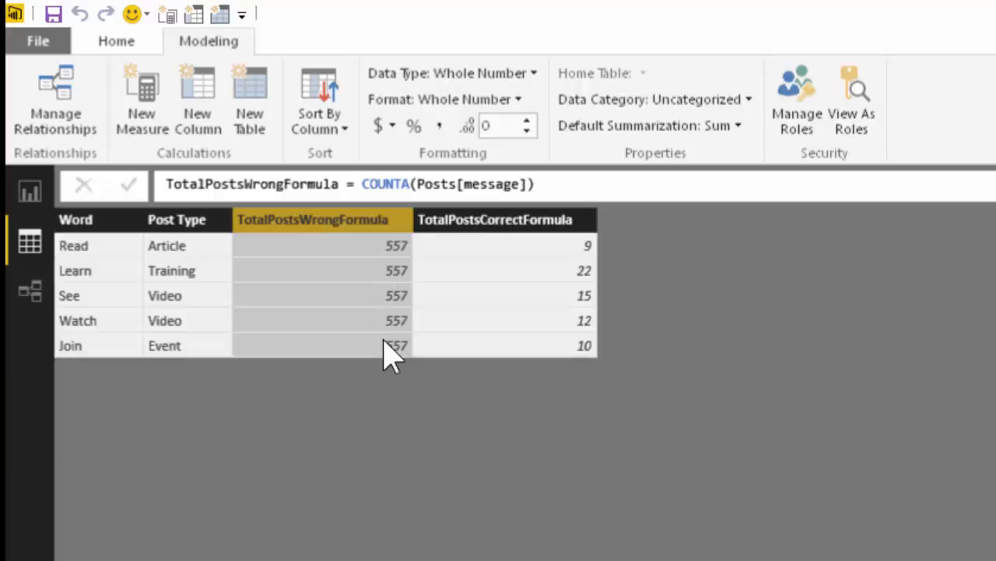
pyautogui.moveTo(87, 257)
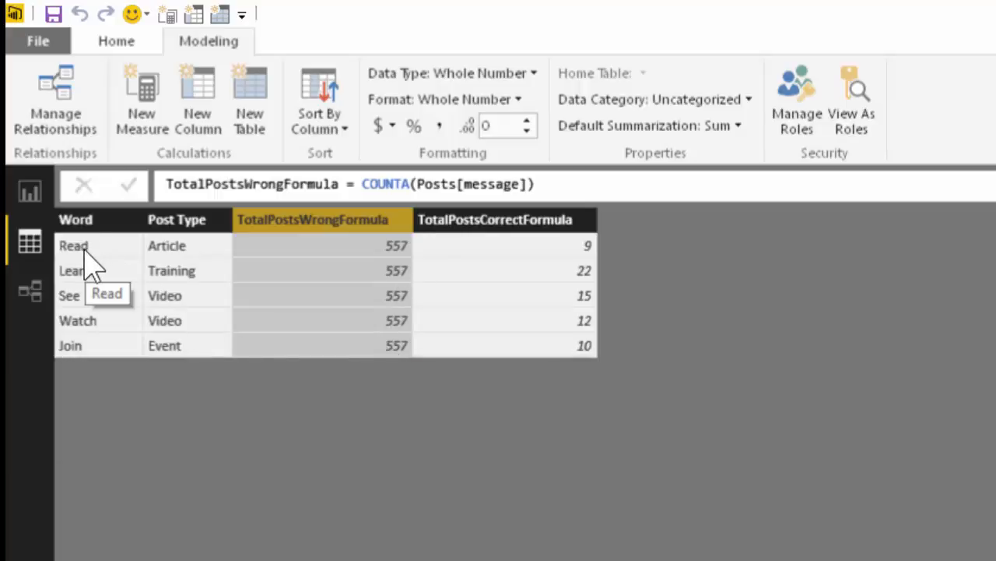
pyautogui.moveTo(93, 362)
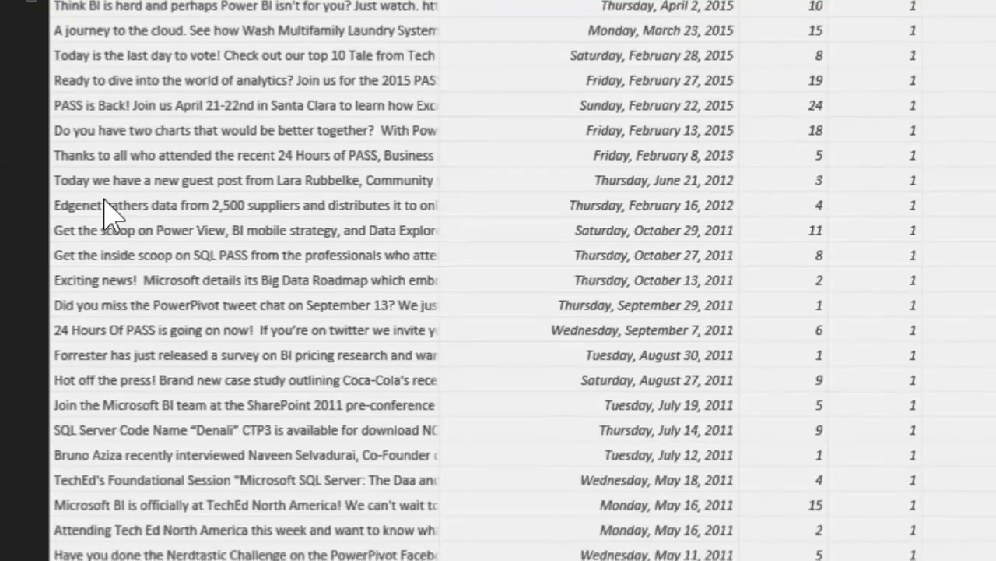
# - Scroll through the Posts table rows to confirm it holds 557 rows
pyautogui.scroll(-3)
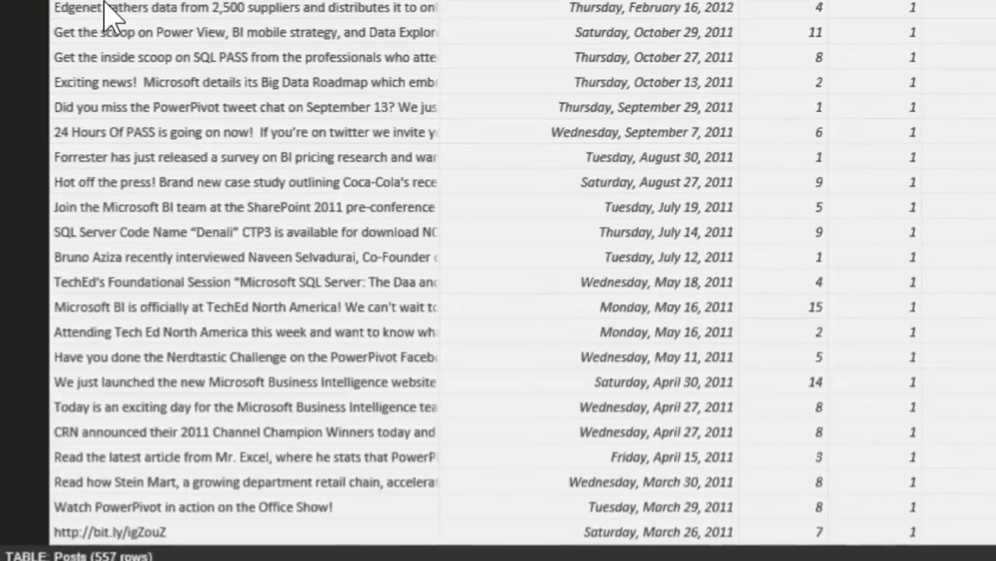
pyautogui.scroll(-3)
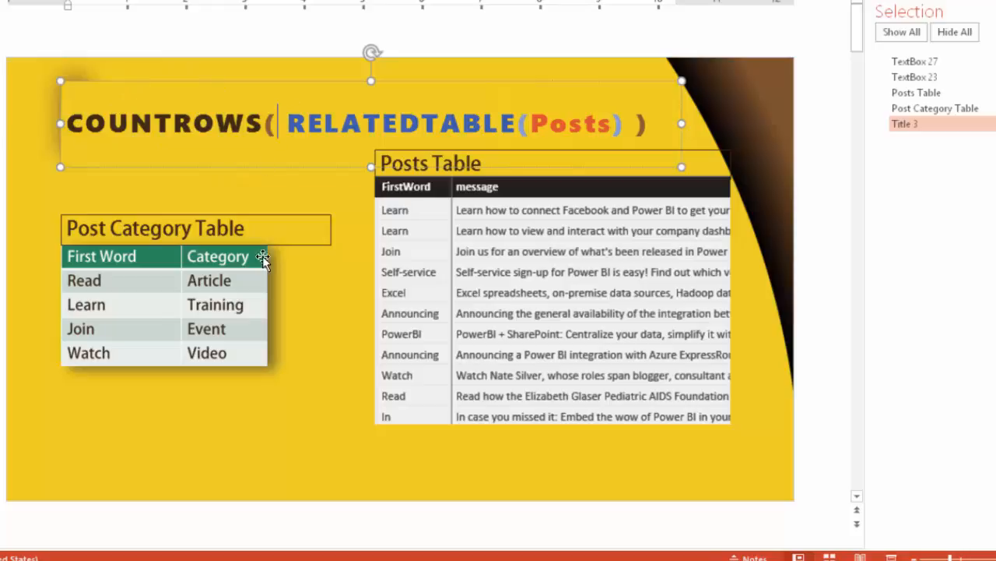
pyautogui.moveTo(221, 333)
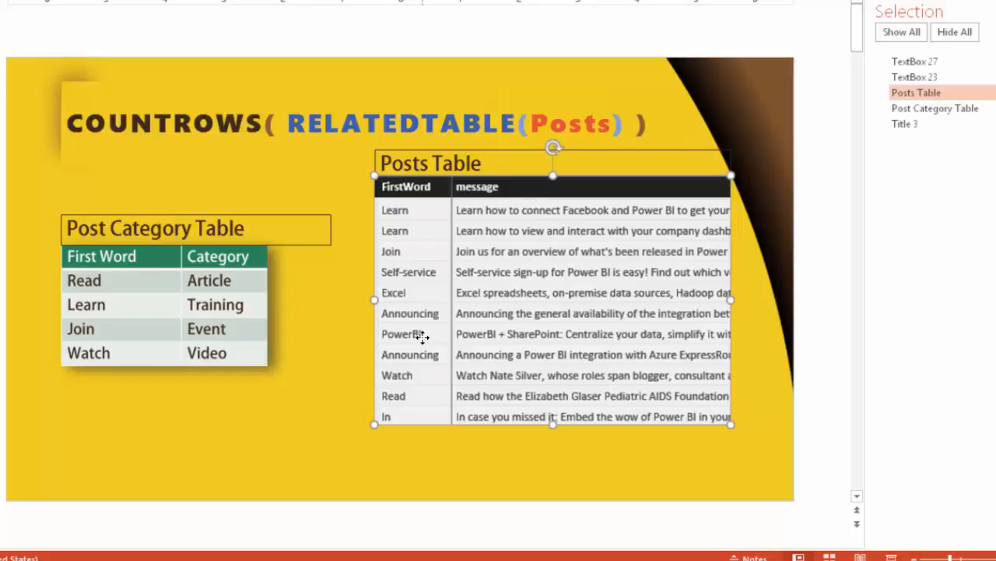
pyautogui.moveTo(657, 221)
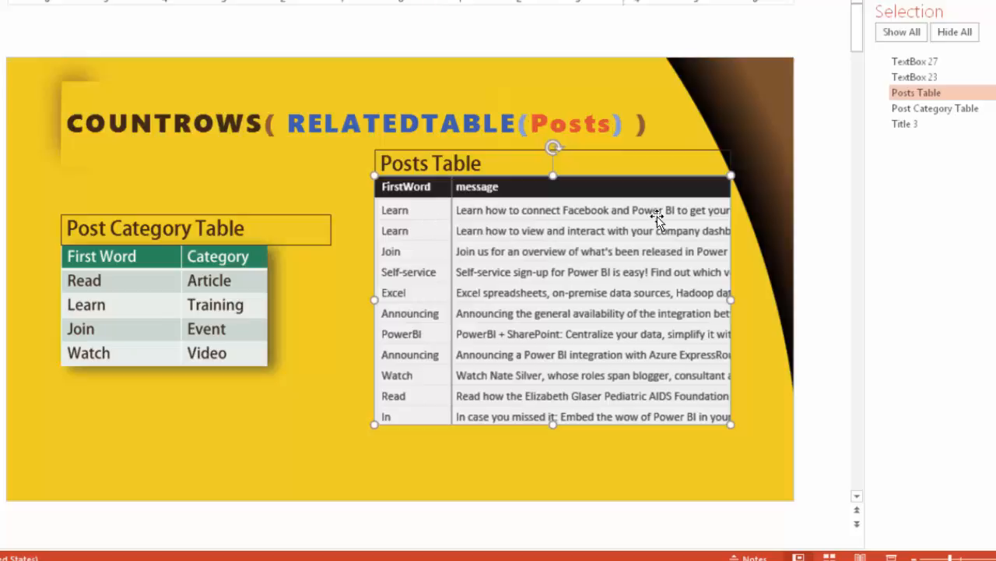
pyautogui.moveTo(683, 442)
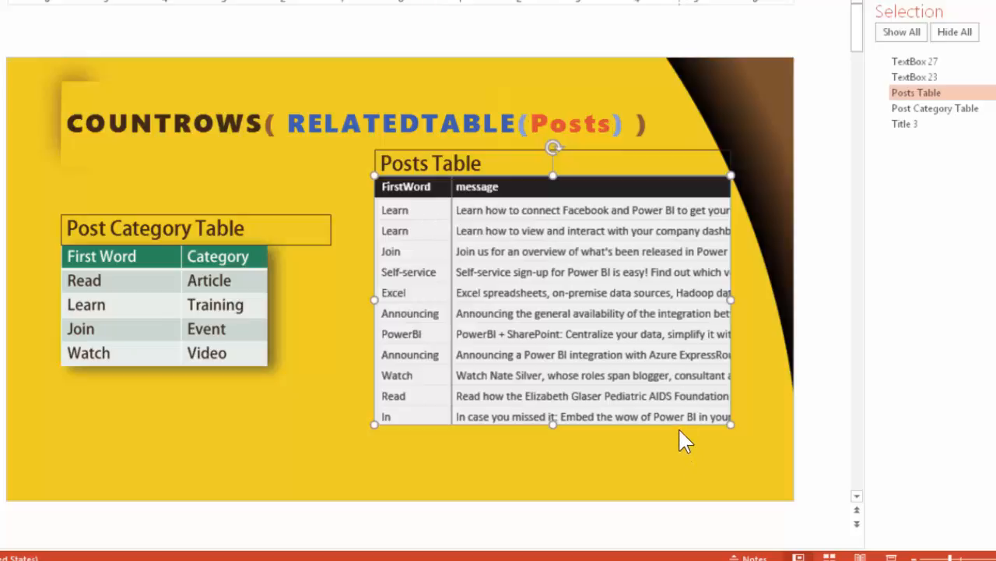
pyautogui.moveTo(234, 299)
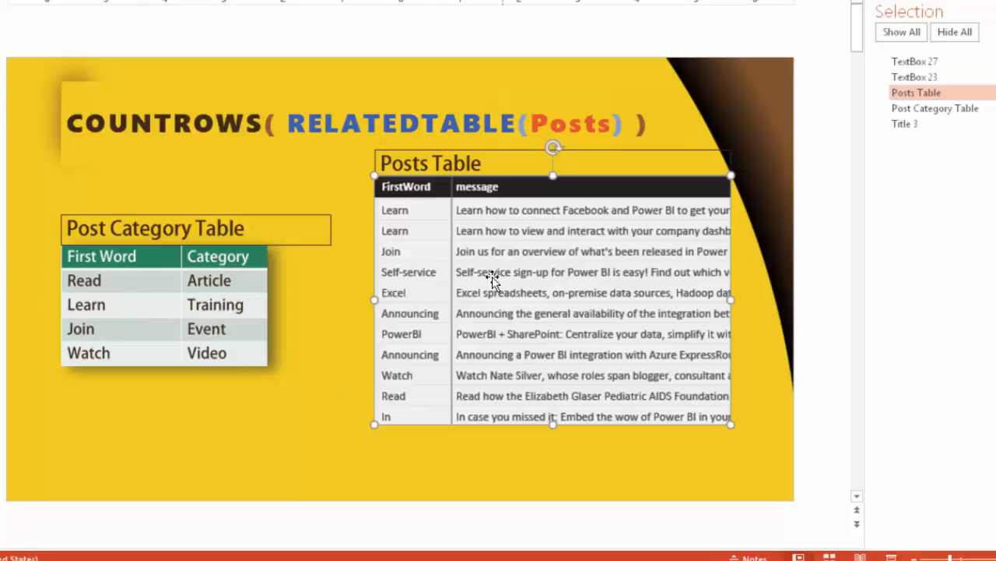
pyautogui.moveTo(517, 231)
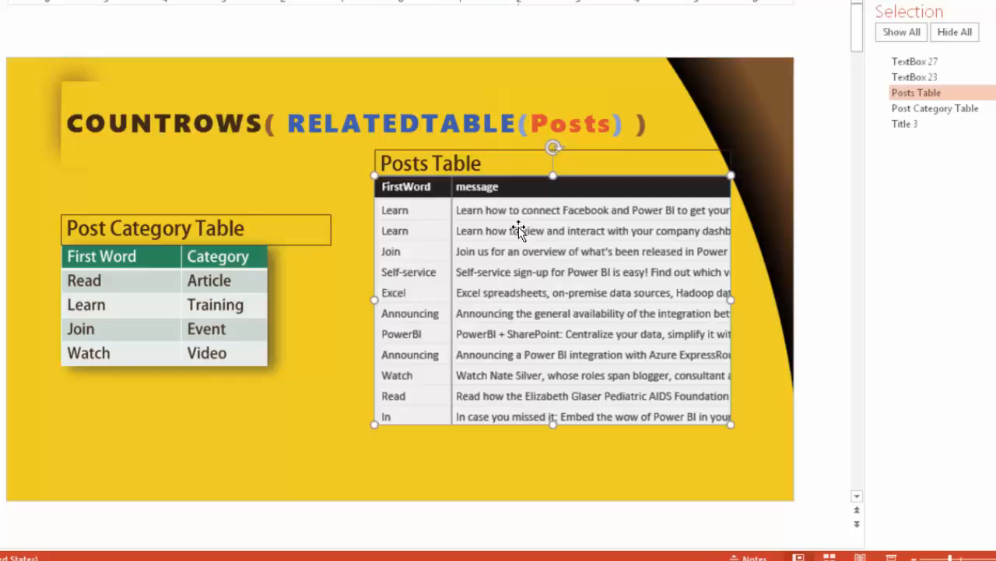
pyautogui.moveTo(535, 306)
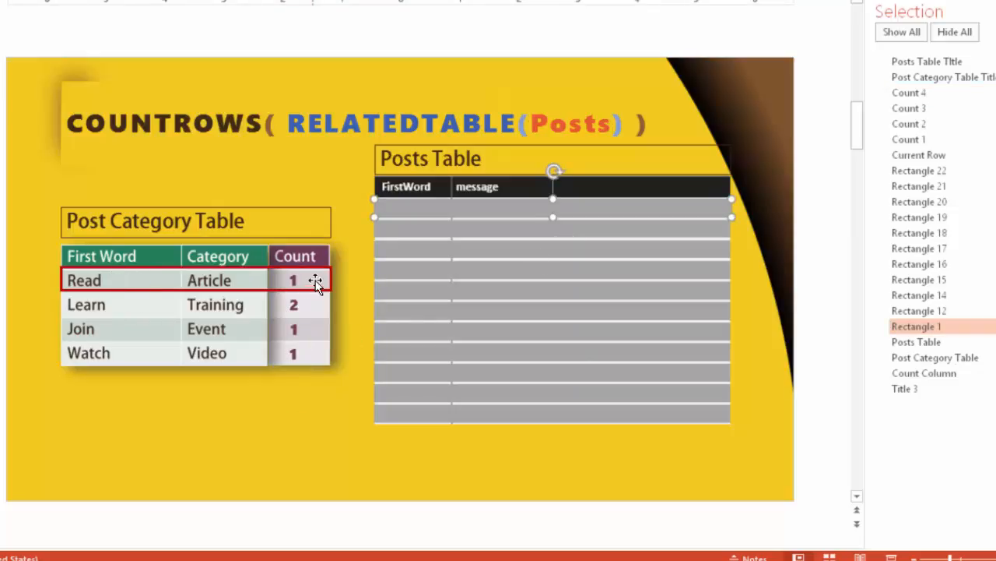
pyautogui.moveTo(327, 292)
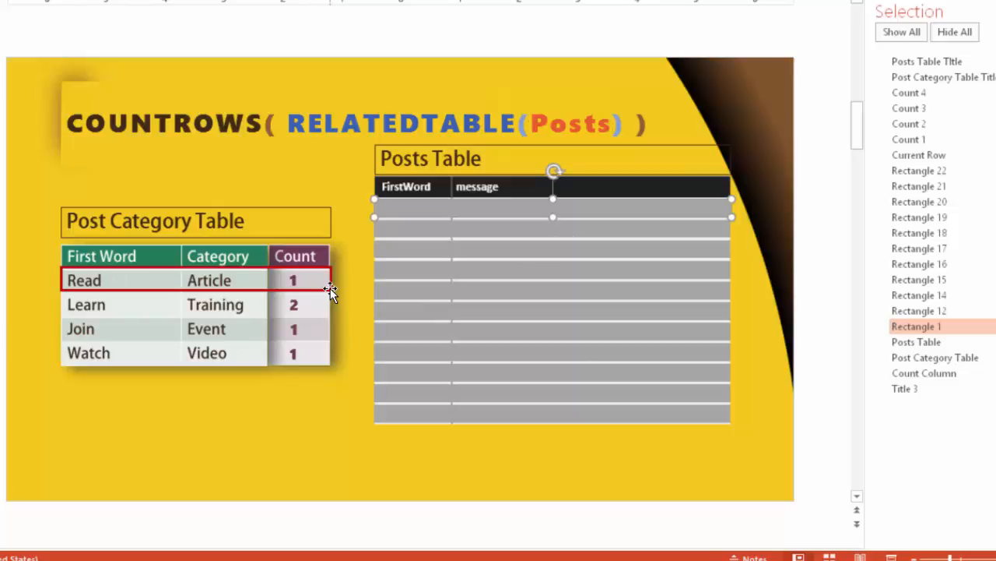
pyautogui.moveTo(311, 282)
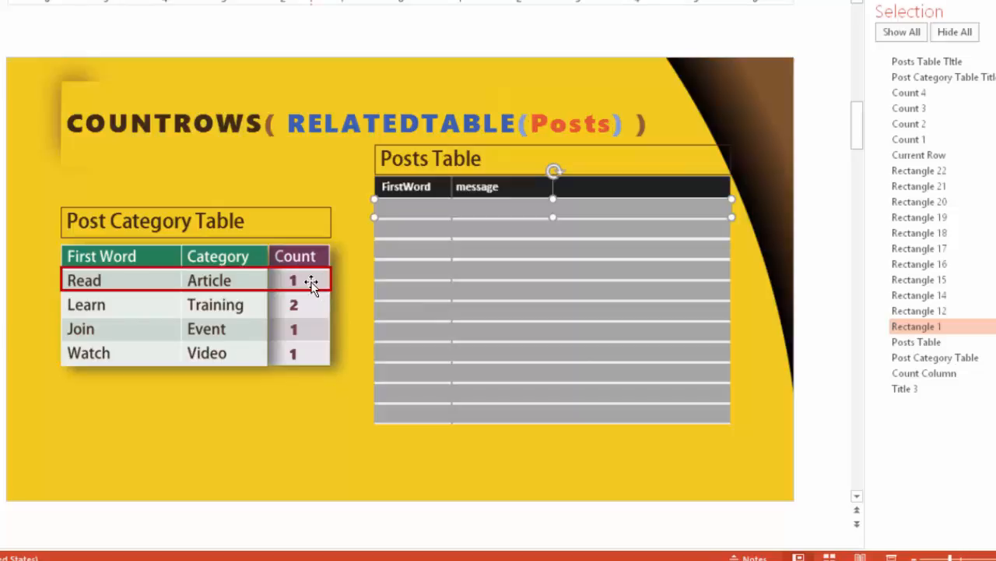
pyautogui.moveTo(423, 308)
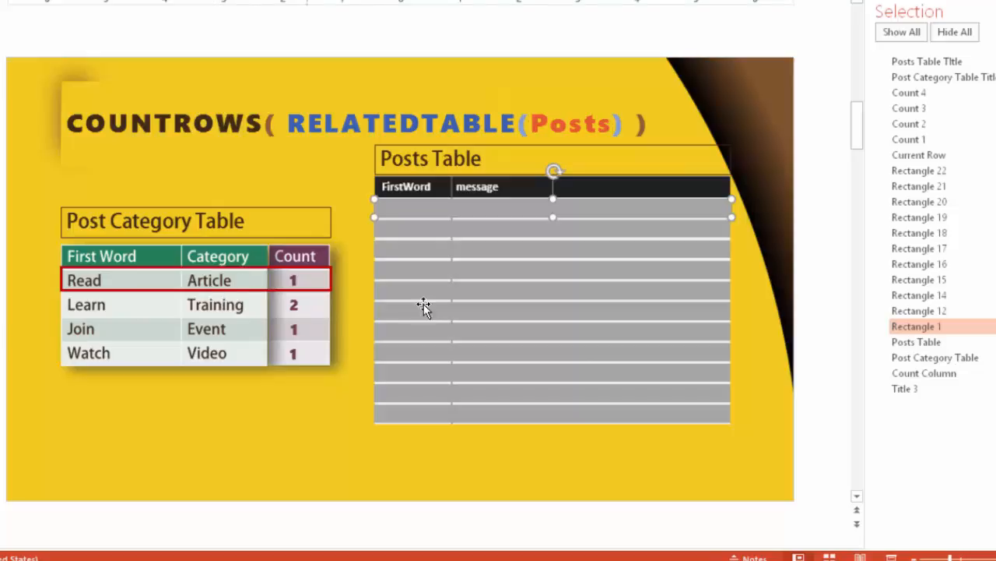
pyautogui.moveTo(454, 403)
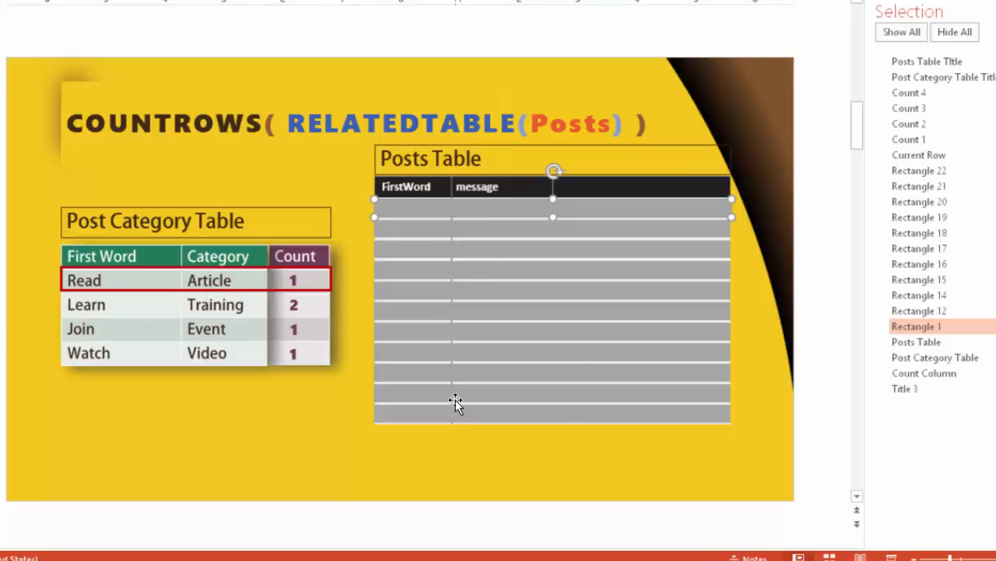
pyautogui.moveTo(130, 302)
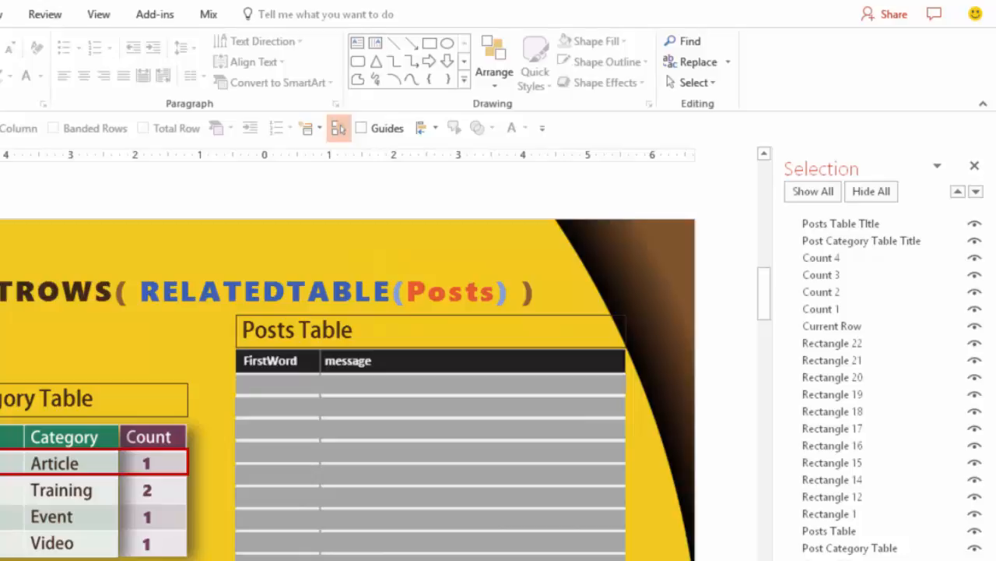
pyautogui.click(694, 83)
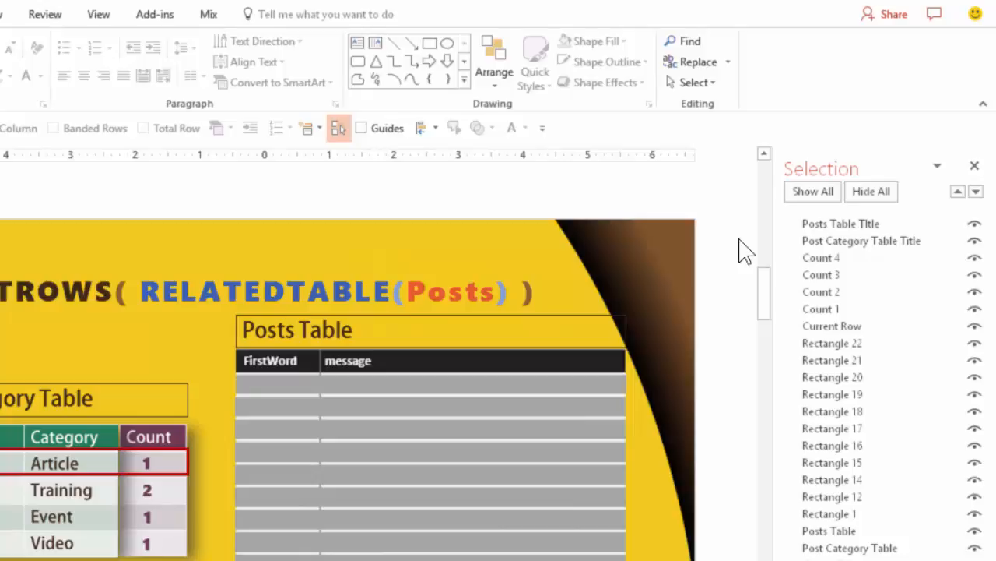
pyautogui.click(861, 240)
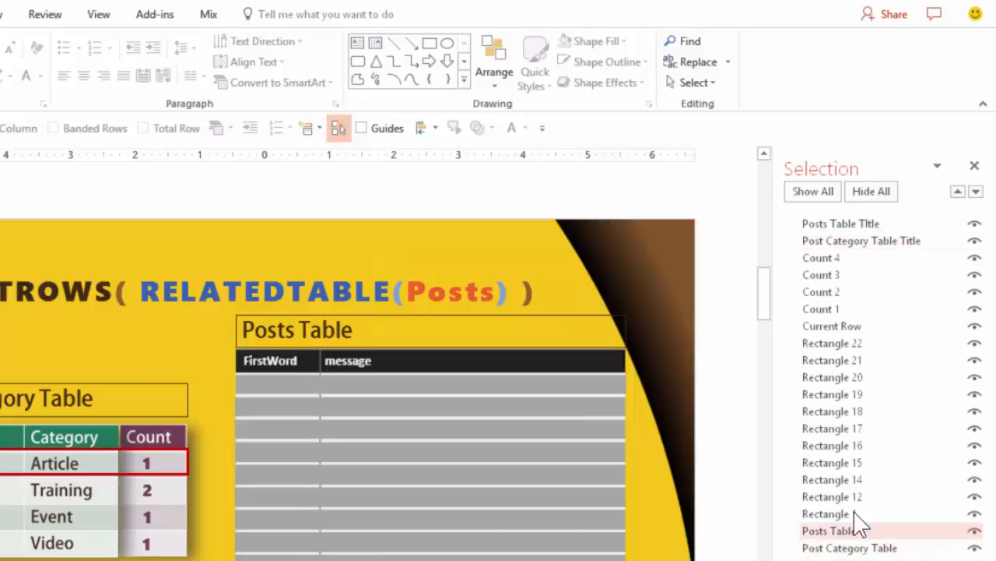
pyautogui.click(829, 529)
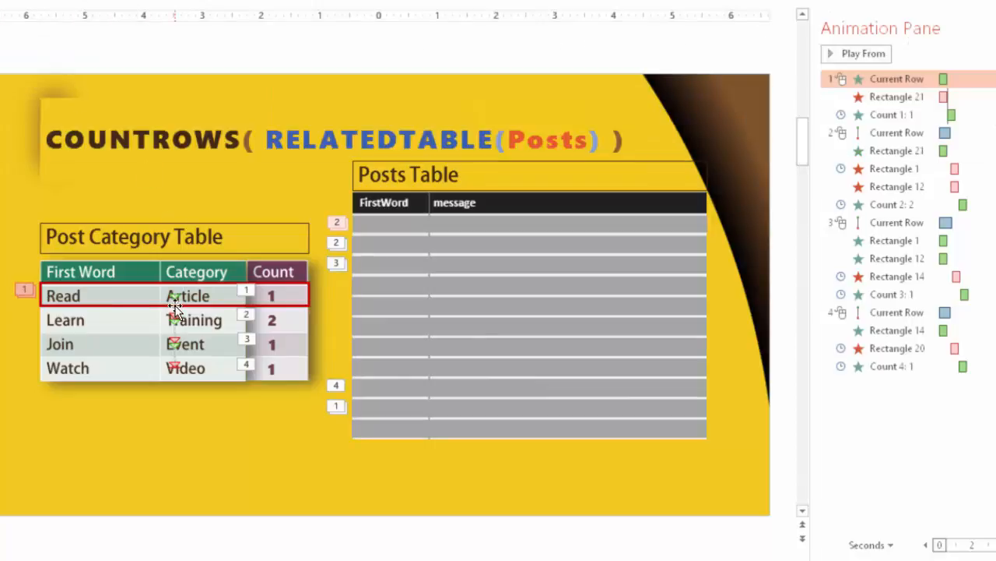
pyautogui.moveTo(404, 417)
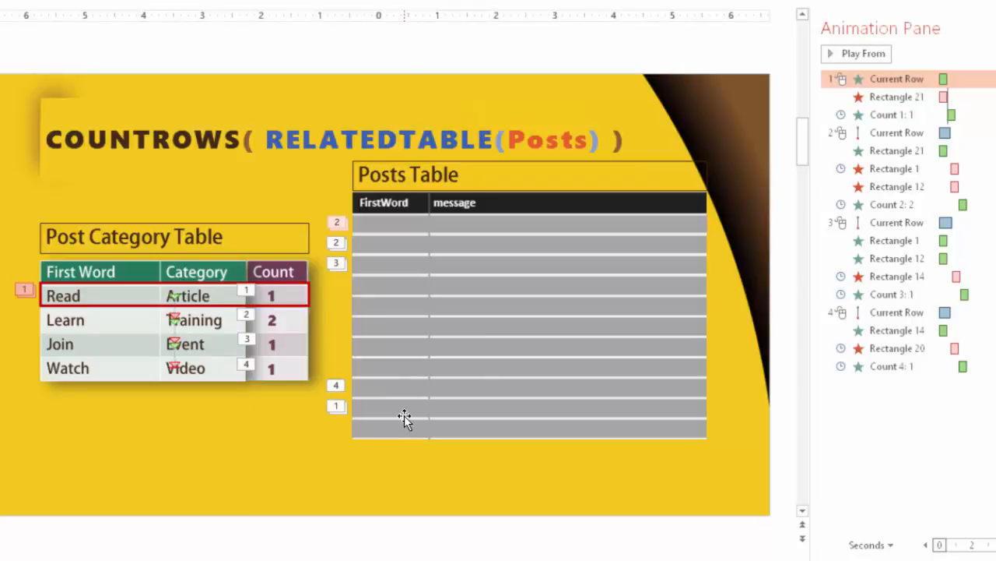
pyautogui.moveTo(738, 62)
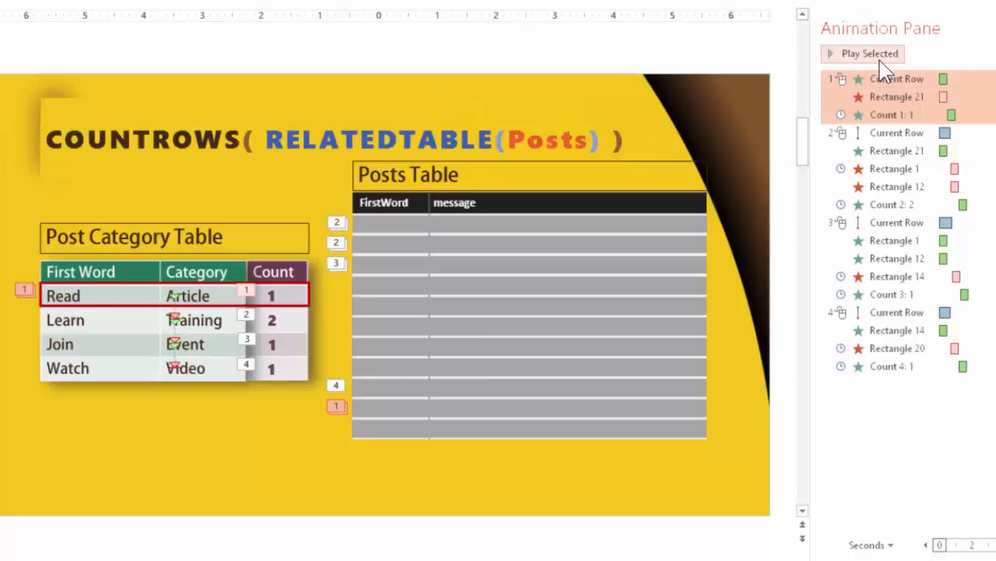
pyautogui.click(868, 53)
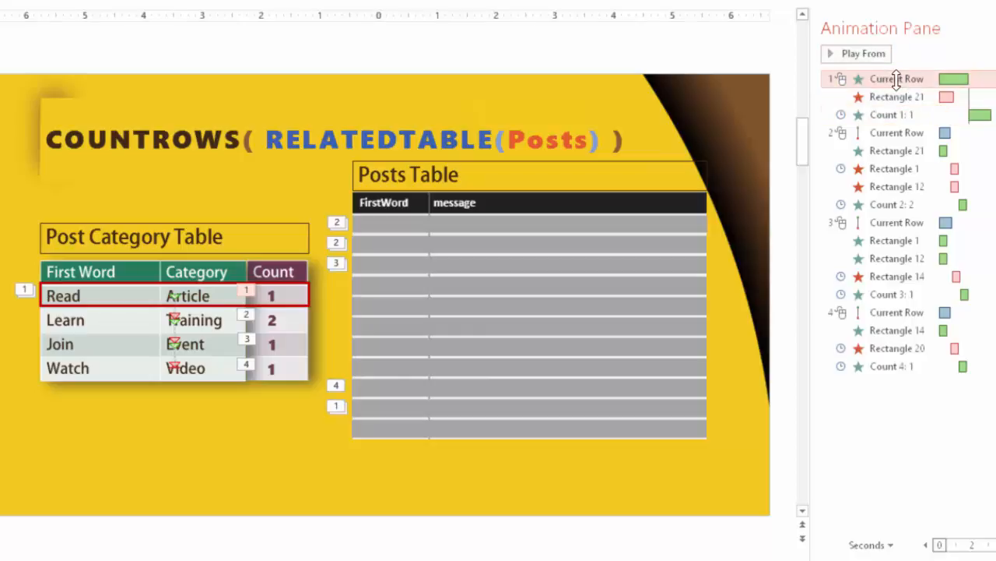
pyautogui.click(896, 77)
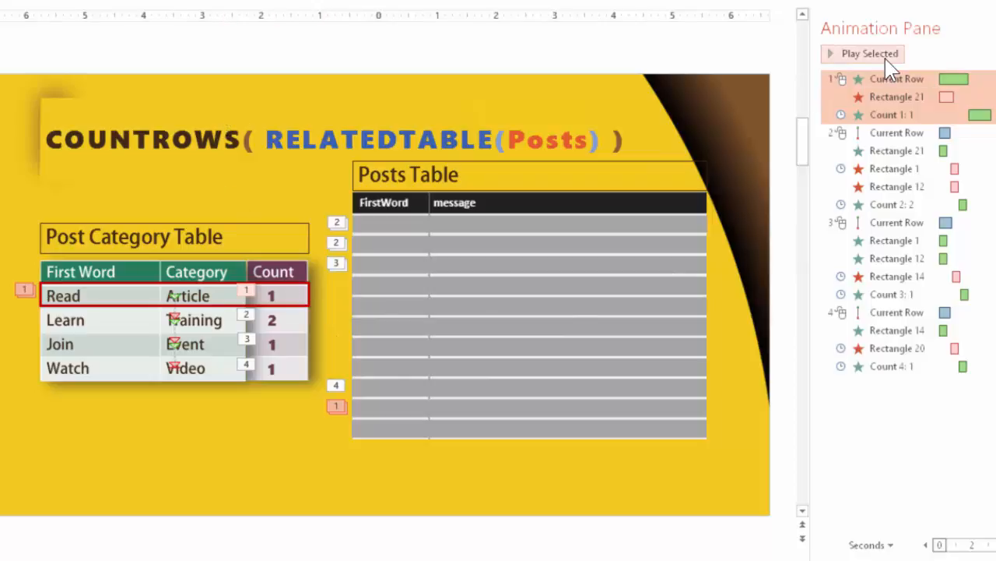
pyautogui.click(869, 53)
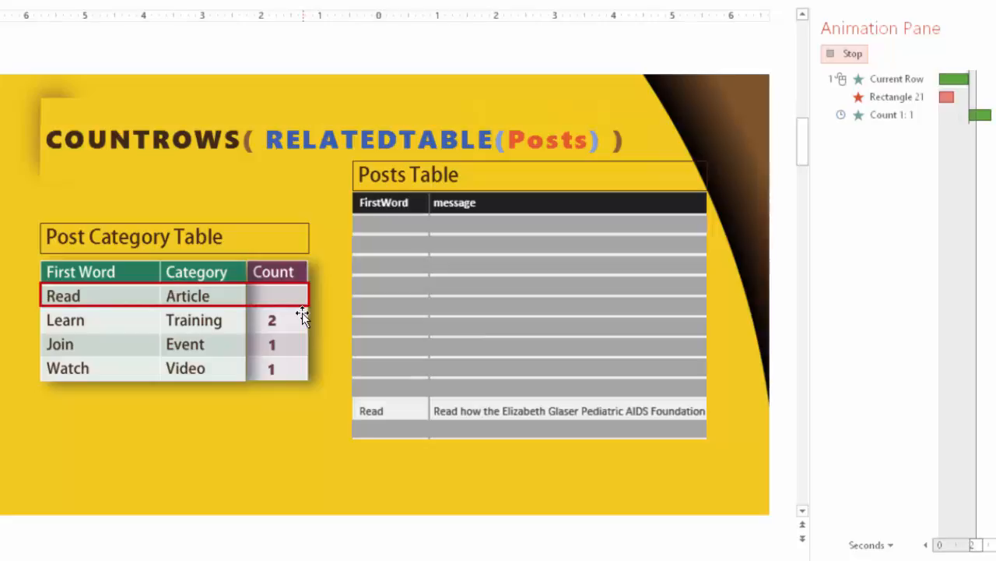
pyautogui.click(852, 53)
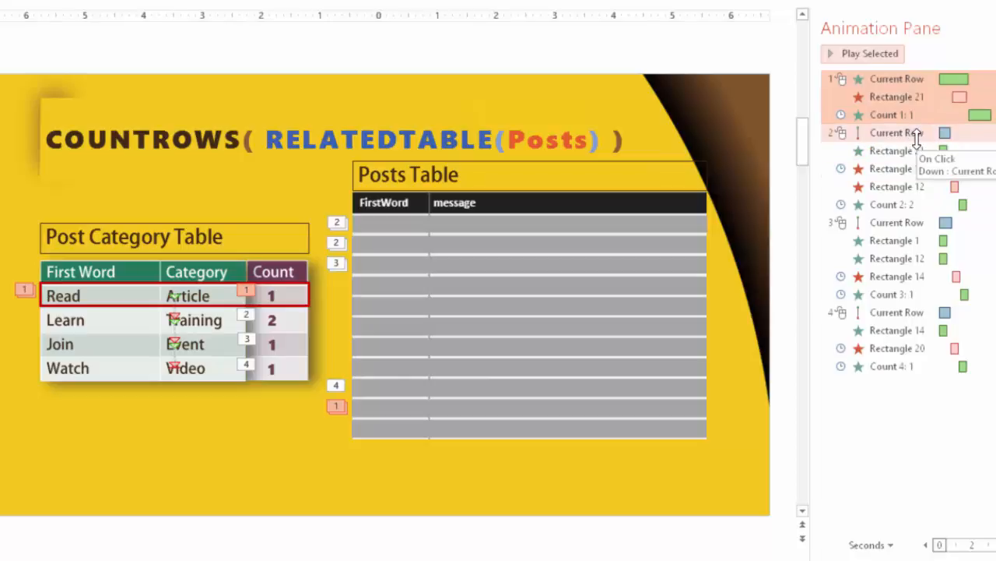
pyautogui.click(895, 133)
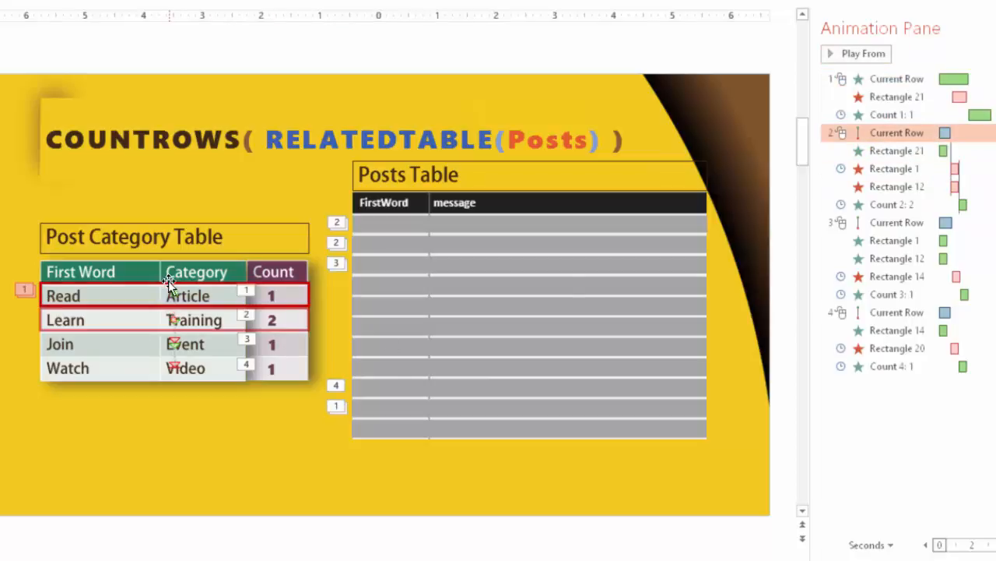
pyautogui.moveTo(613, 243)
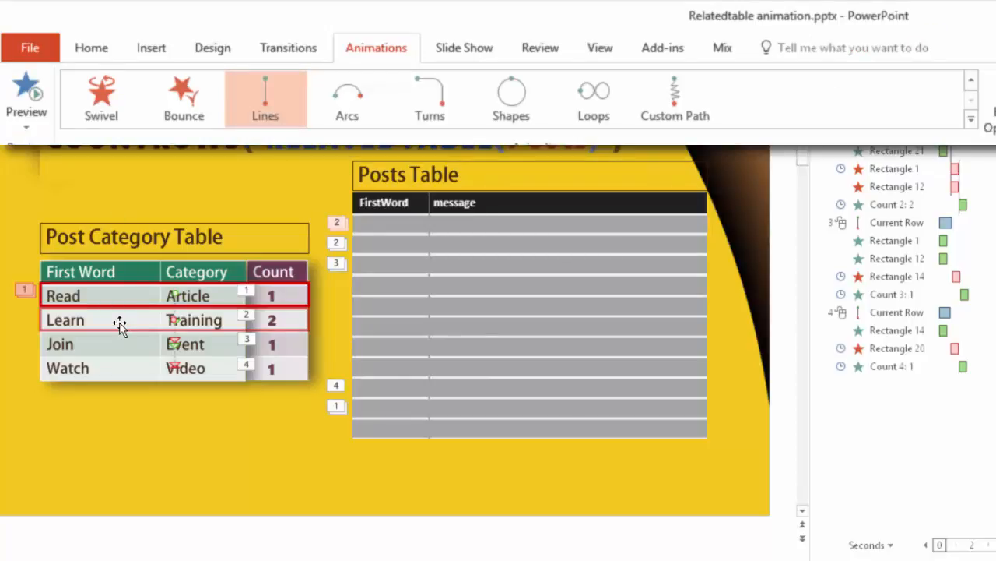
pyautogui.moveTo(922, 152)
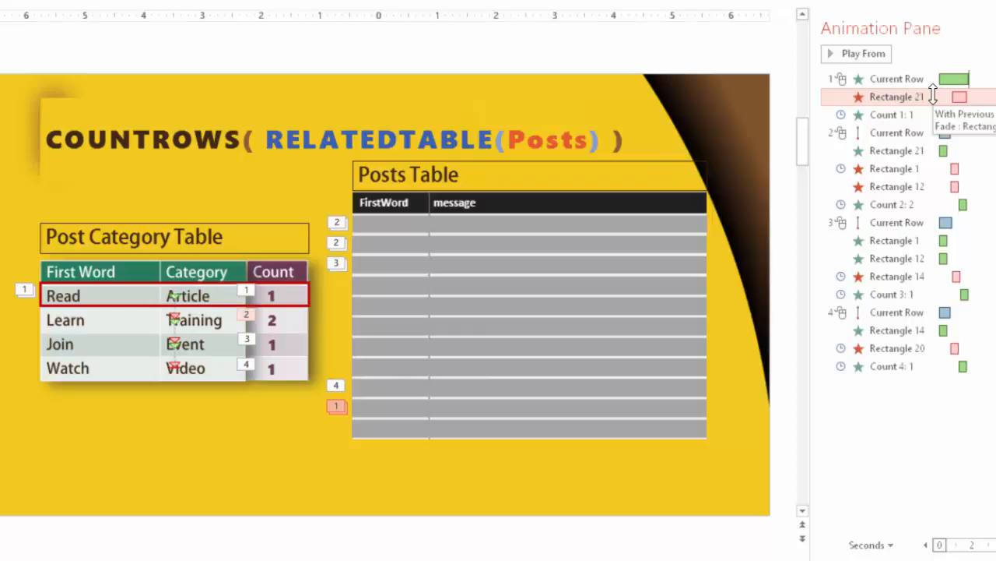
pyautogui.moveTo(917, 150)
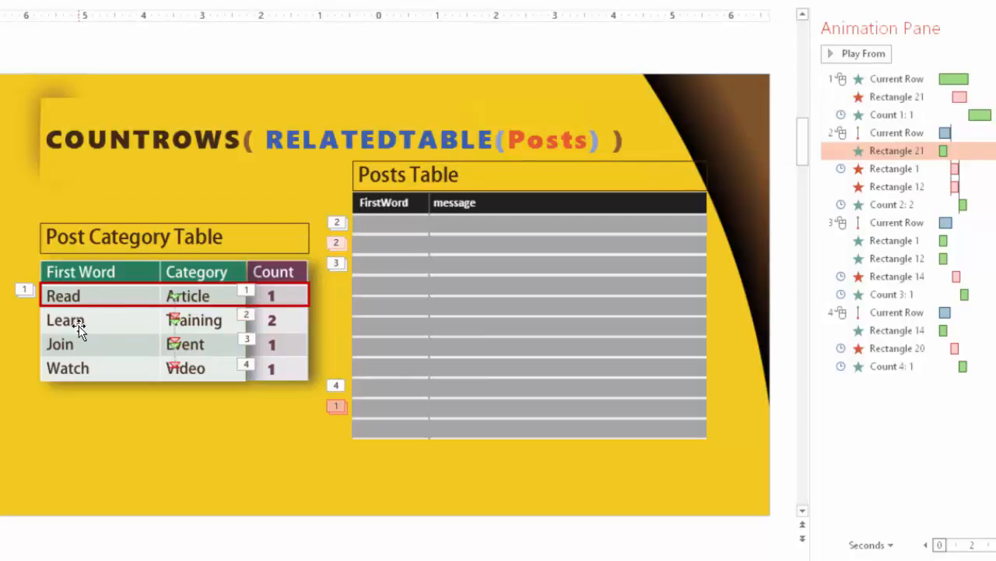
pyautogui.moveTo(479, 255)
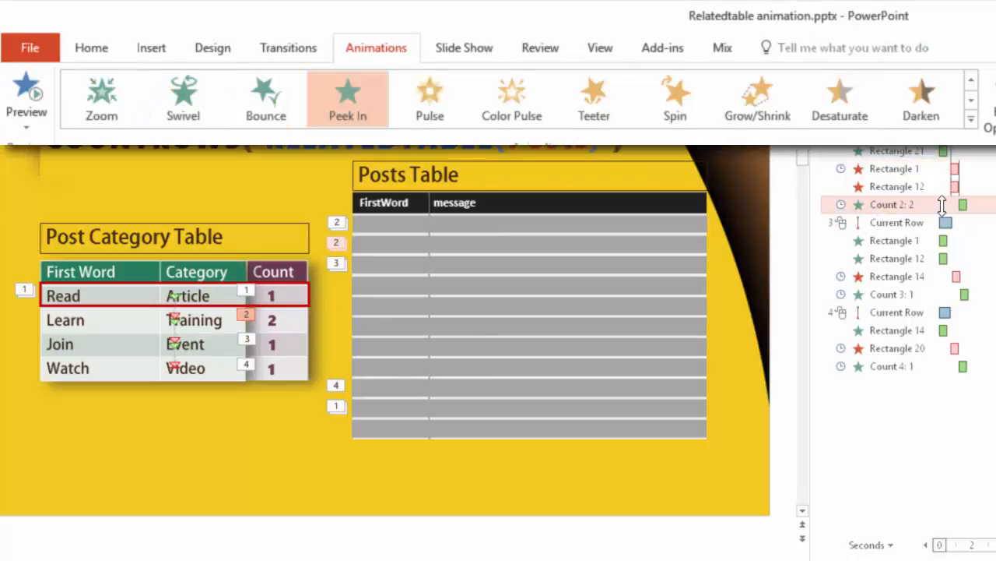
# - Check the Count 2 entrance effect and replay the animation sequence from the Read post row
pyautogui.click(897, 349)
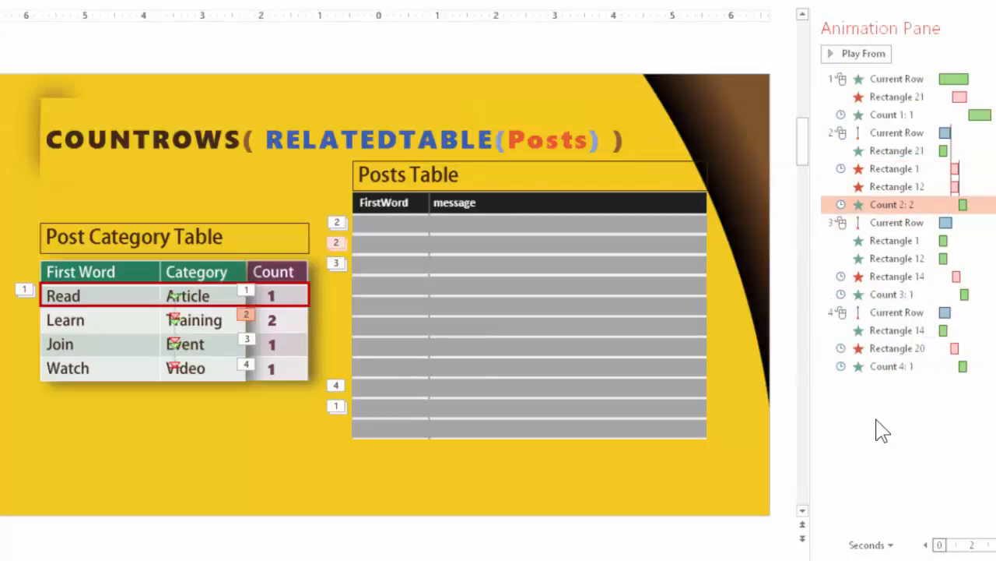
pyautogui.click(897, 77)
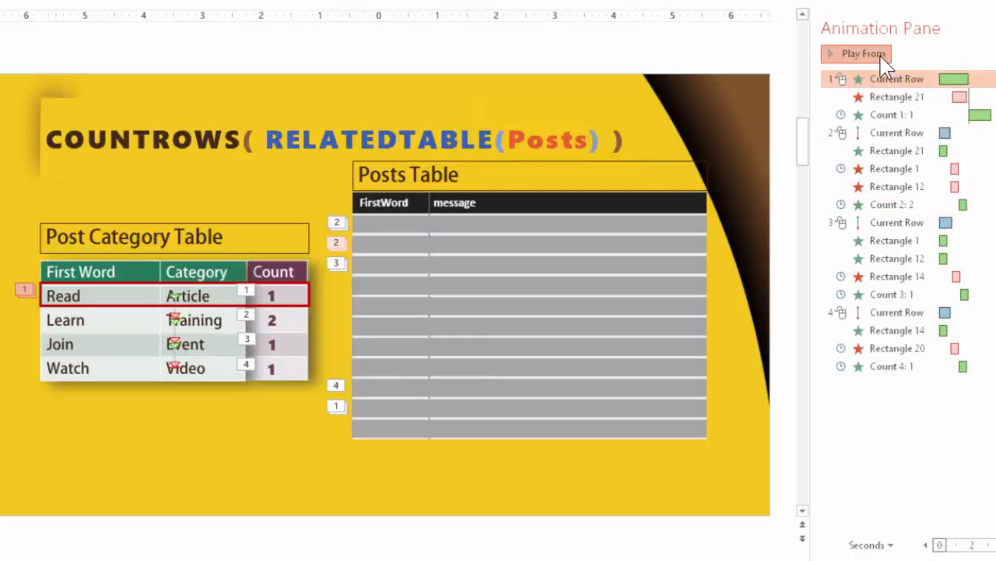
pyautogui.click(856, 53)
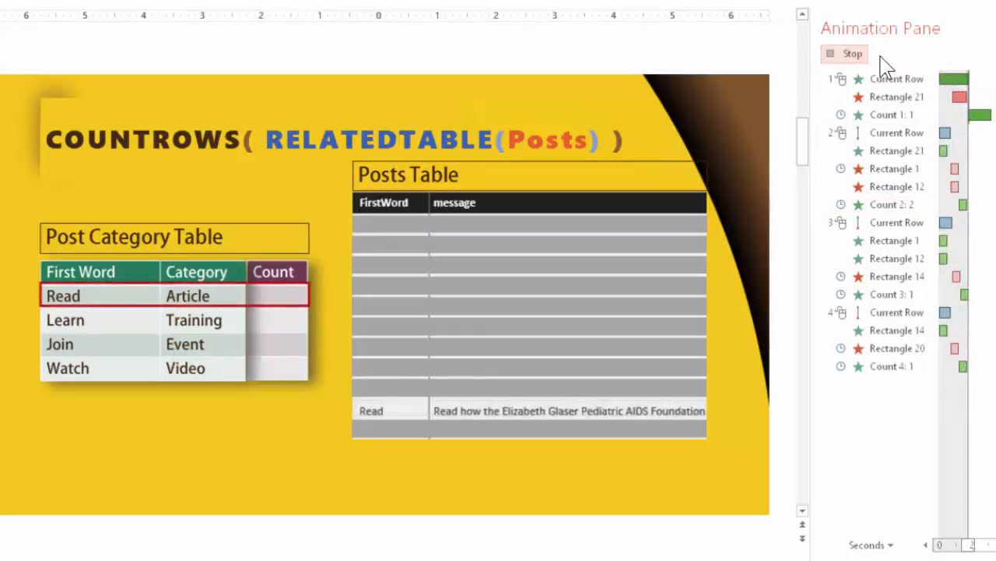